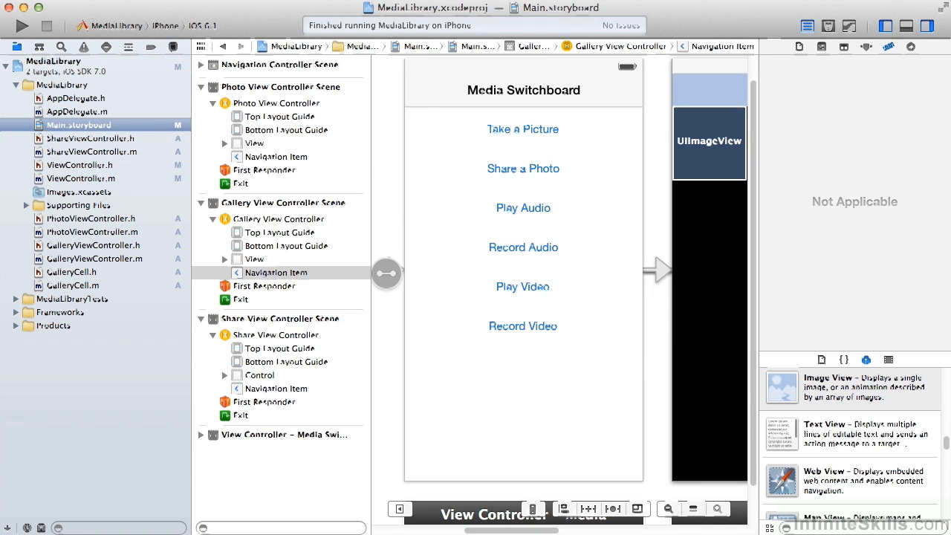
mouse_move(491, 73)
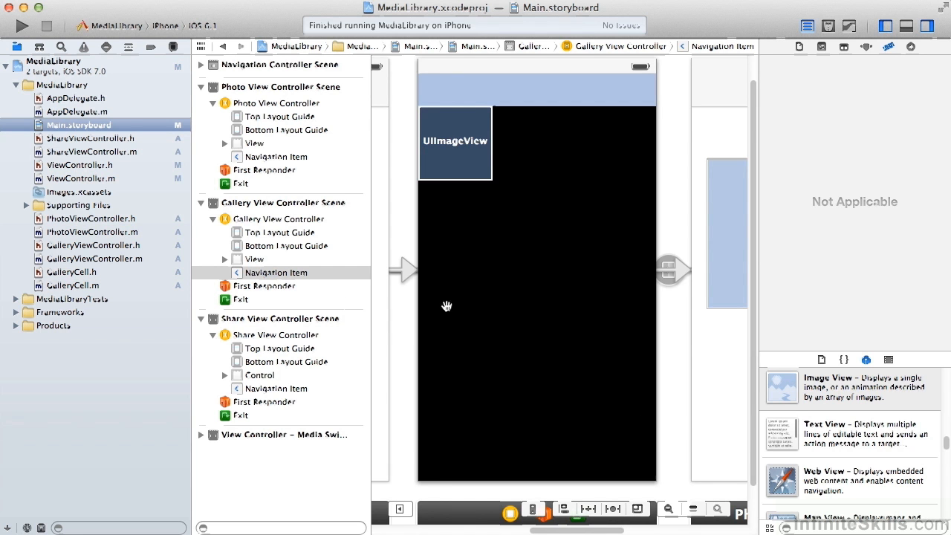
mouse_move(228, 265)
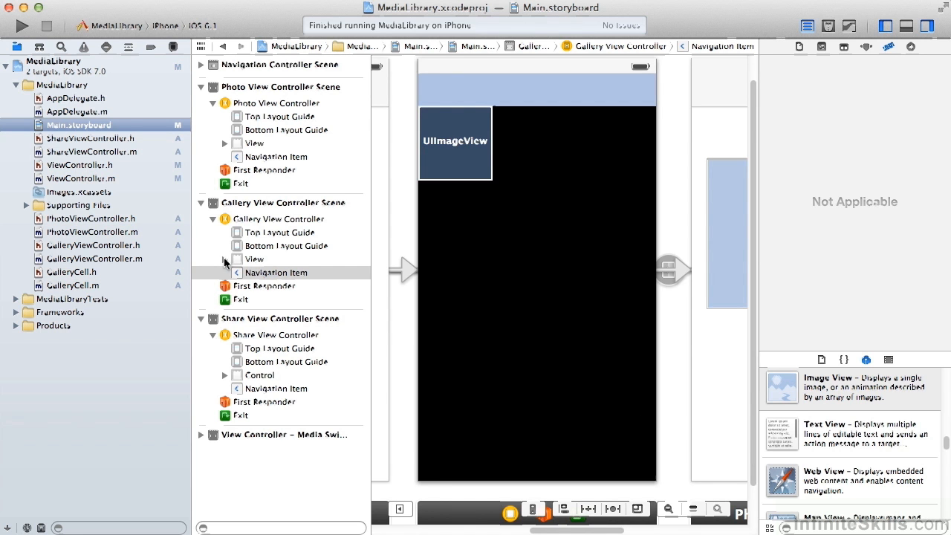
Expand View in the outline and select the Collection View and Gallery Cell.
click(226, 259)
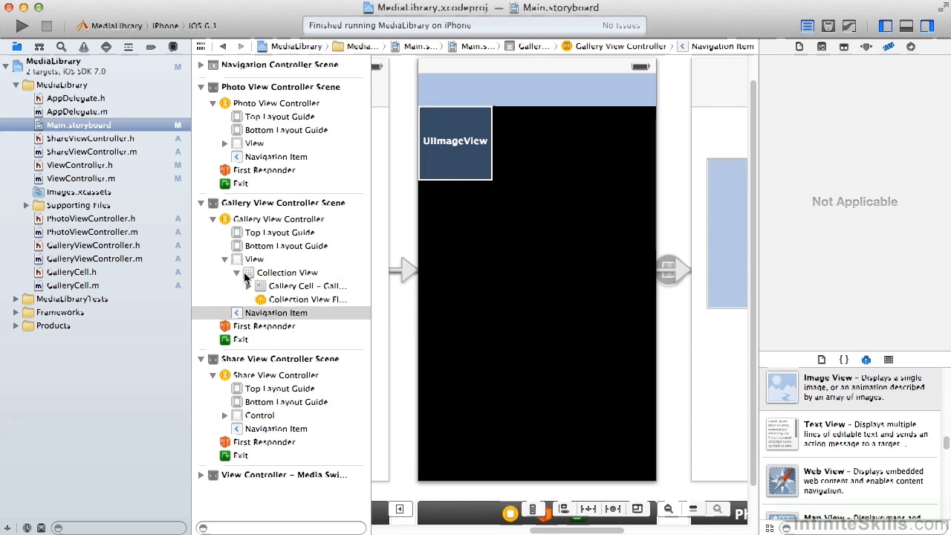
click(287, 272)
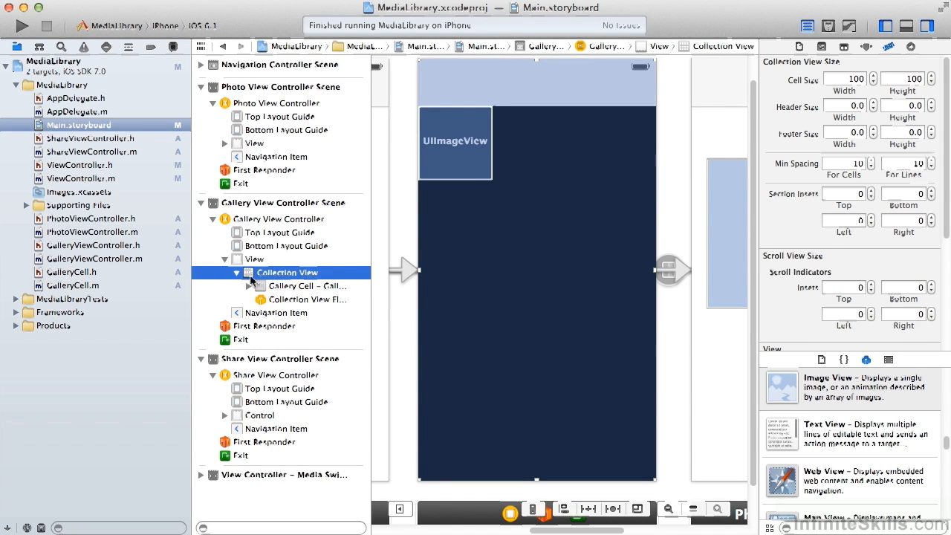
click(307, 286)
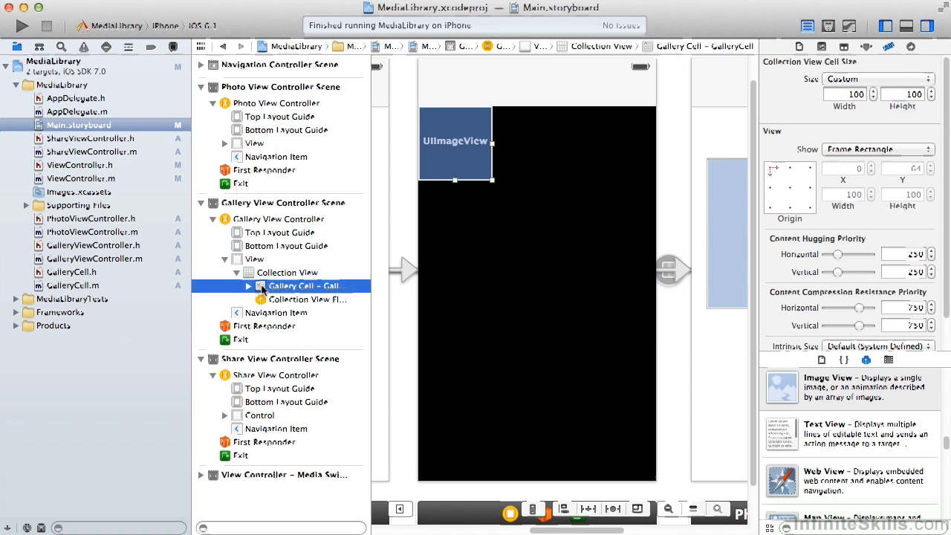
Expand Gallery Cell, select its Image View, then reselect Collection View to check cell height.
click(249, 285)
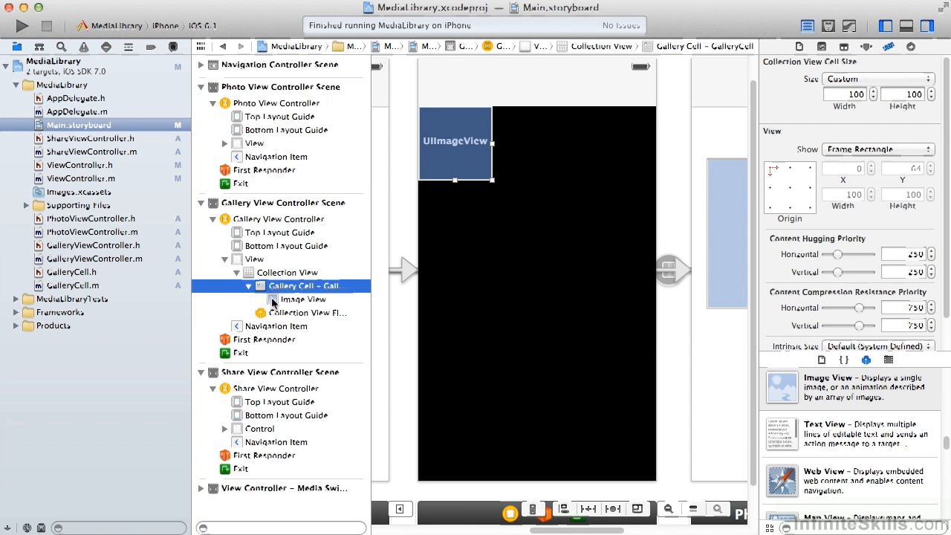
click(303, 299)
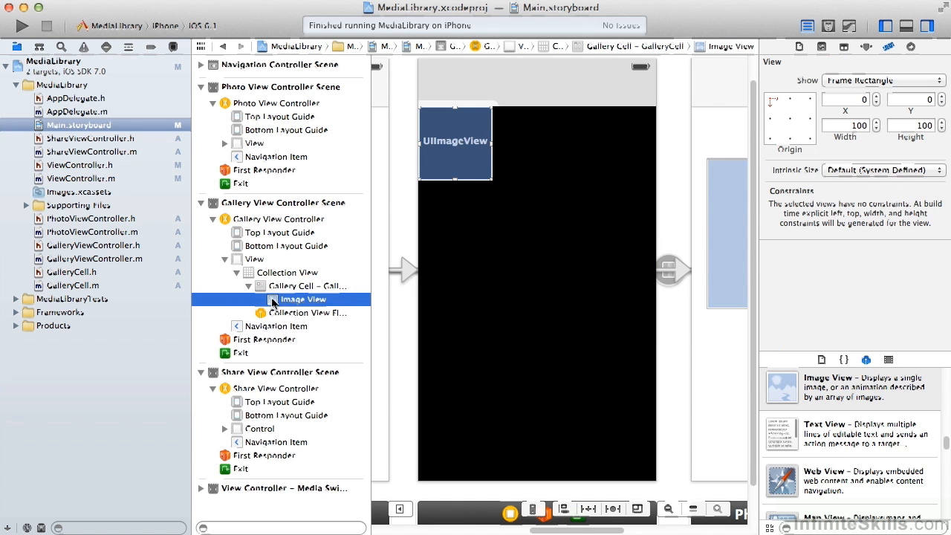
click(309, 285)
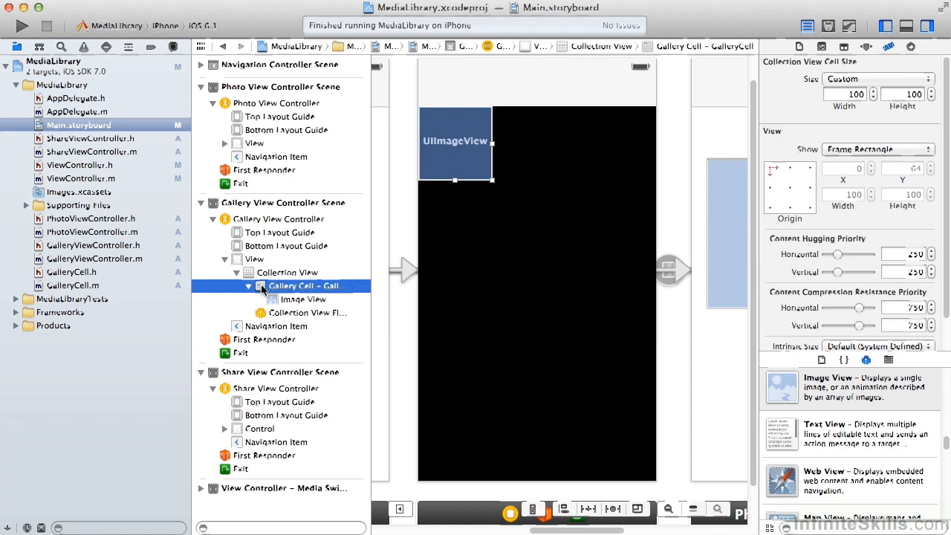
double_click(308, 285)
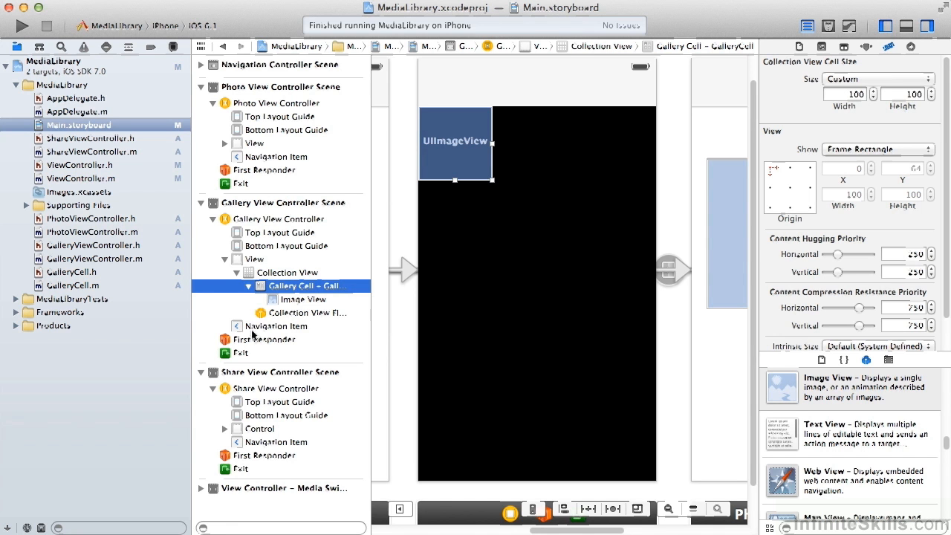
click(285, 273)
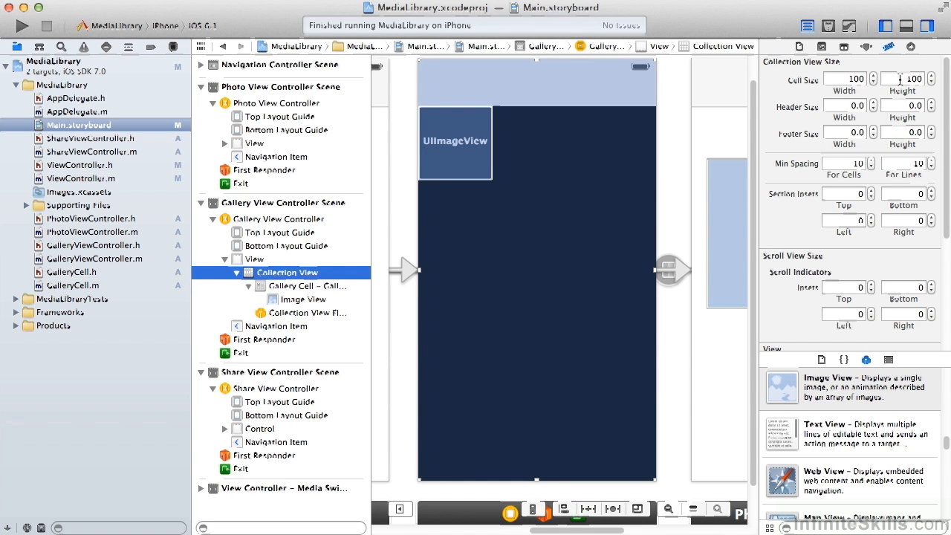
click(72, 272)
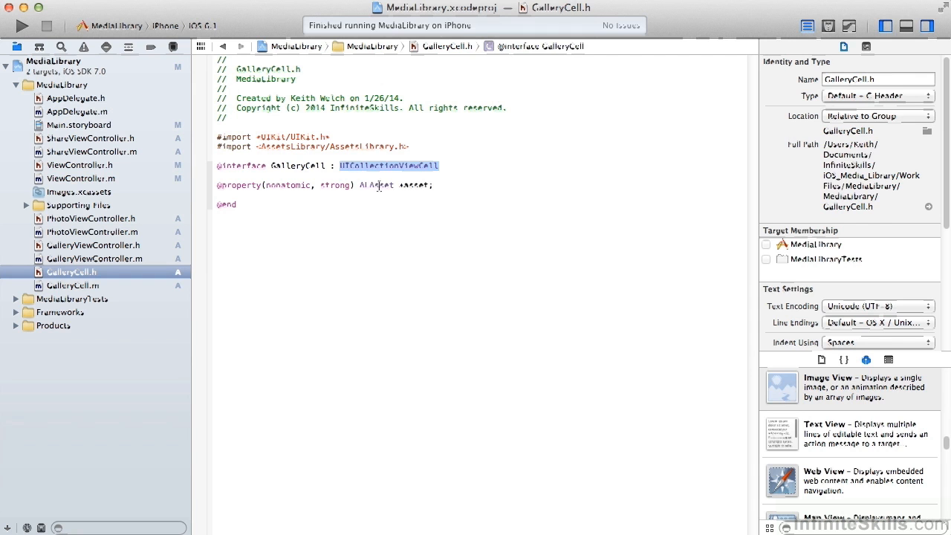
Highlight ALAsset in GalleryCell.h, UIImageView and imageView in GalleryCell.m, then open GalleryViewController.h.
double_click(375, 185)
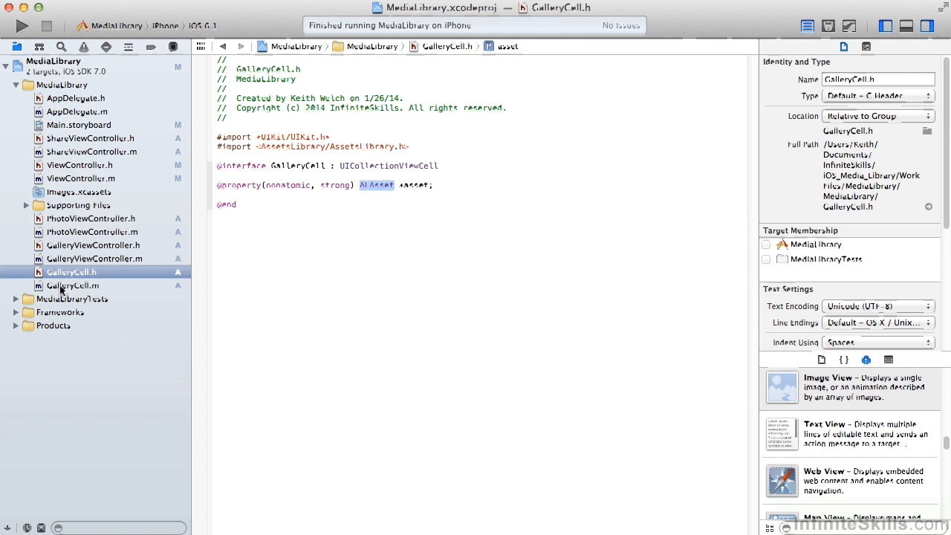
click(72, 285)
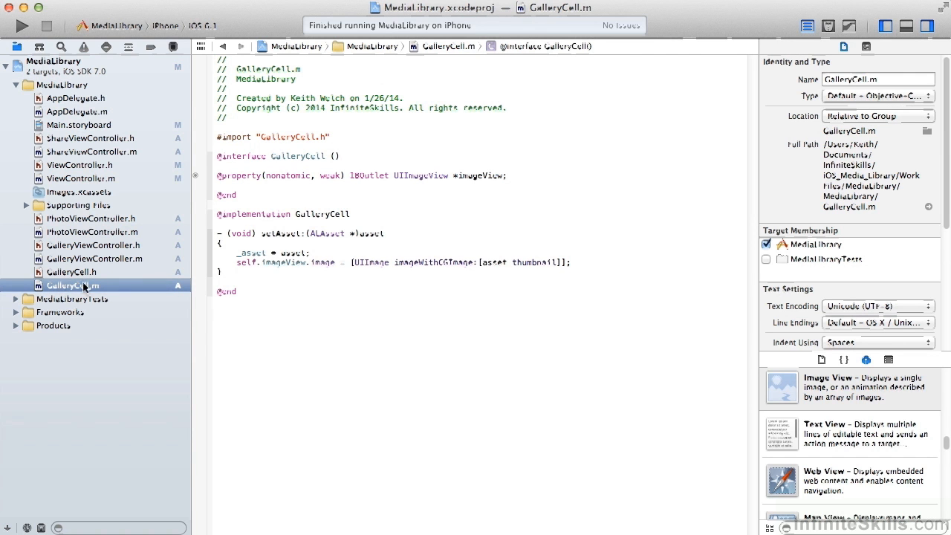
double_click(421, 175)
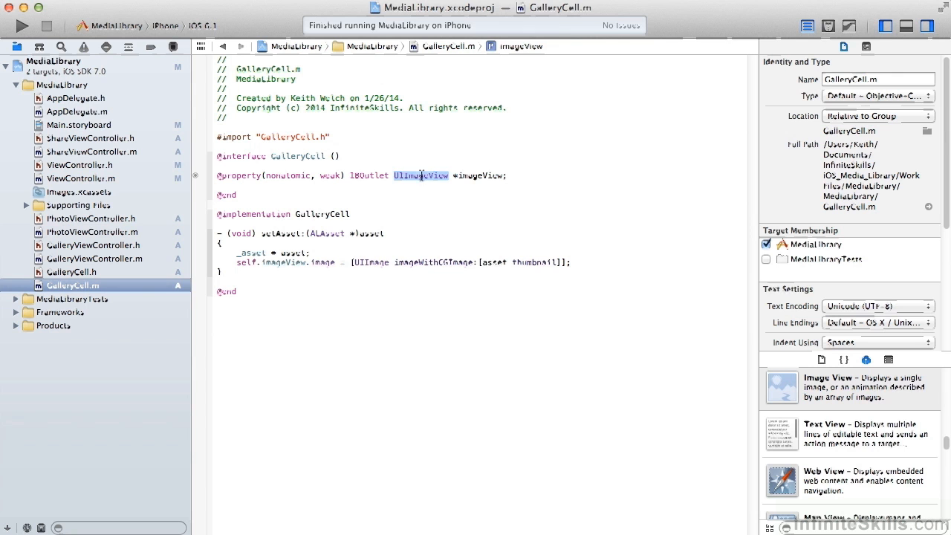
mouse_move(420, 201)
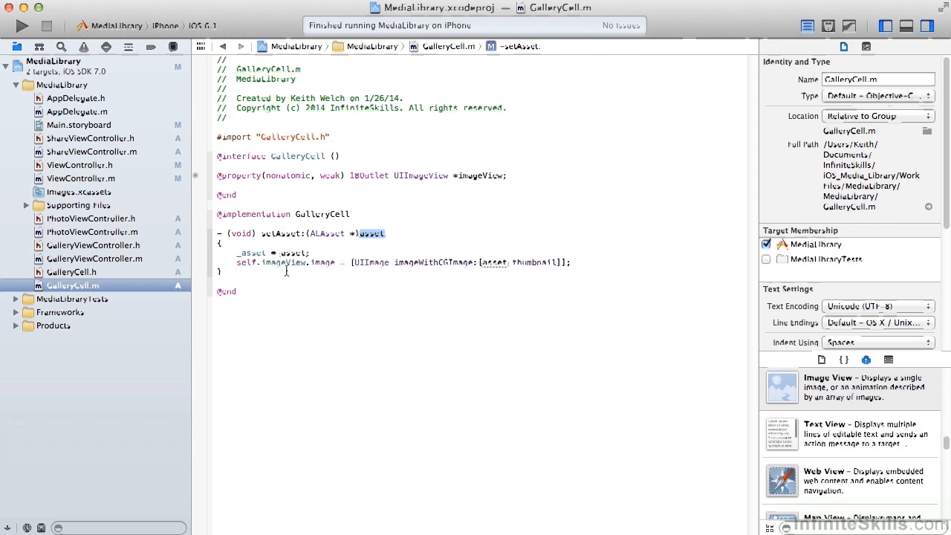
double_click(283, 262)
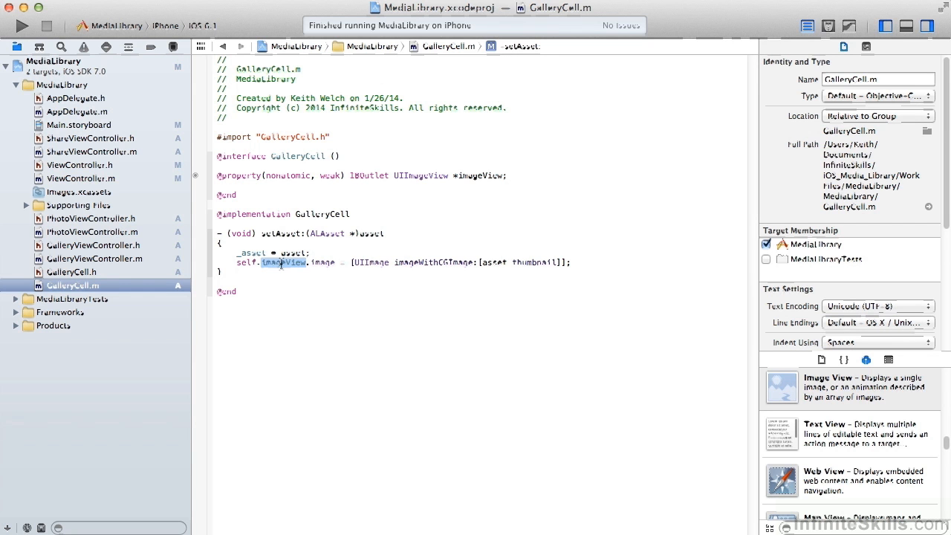
mouse_move(117, 272)
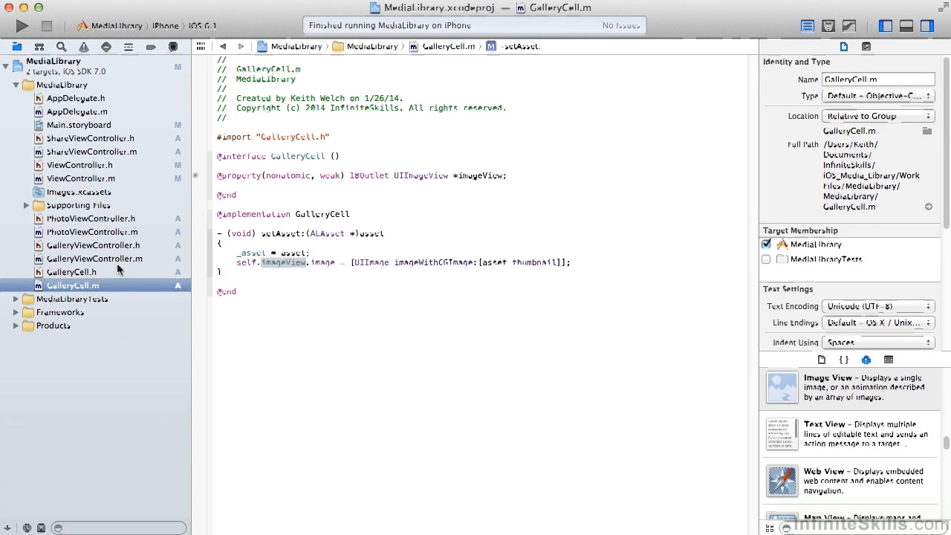
click(93, 245)
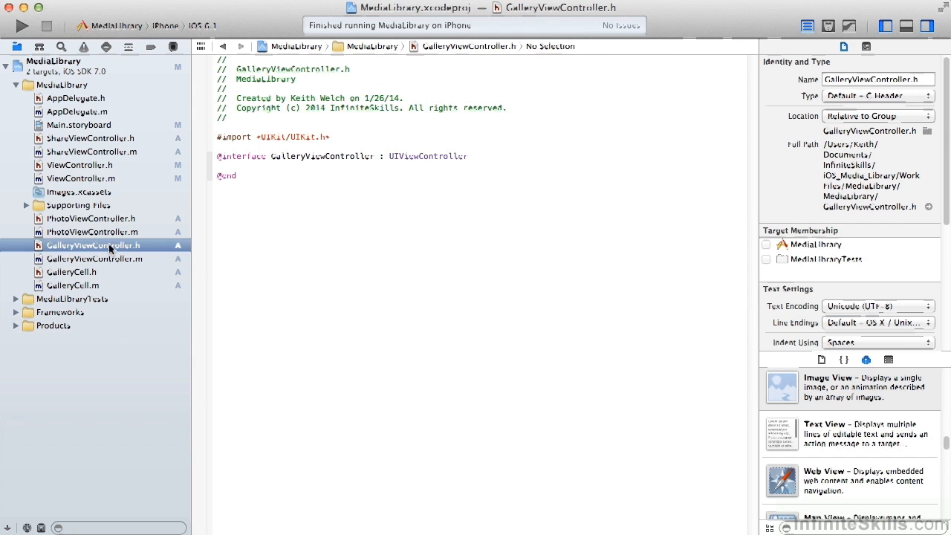
Highlight the UIViewController superclass, view GalleryViewController.m, then open the MediaLibrary project settings.
double_click(427, 156)
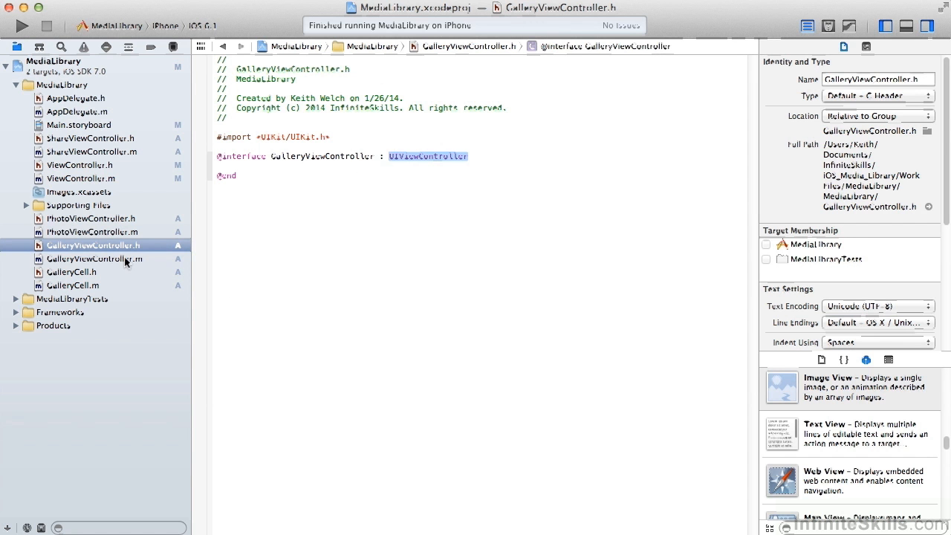
click(93, 259)
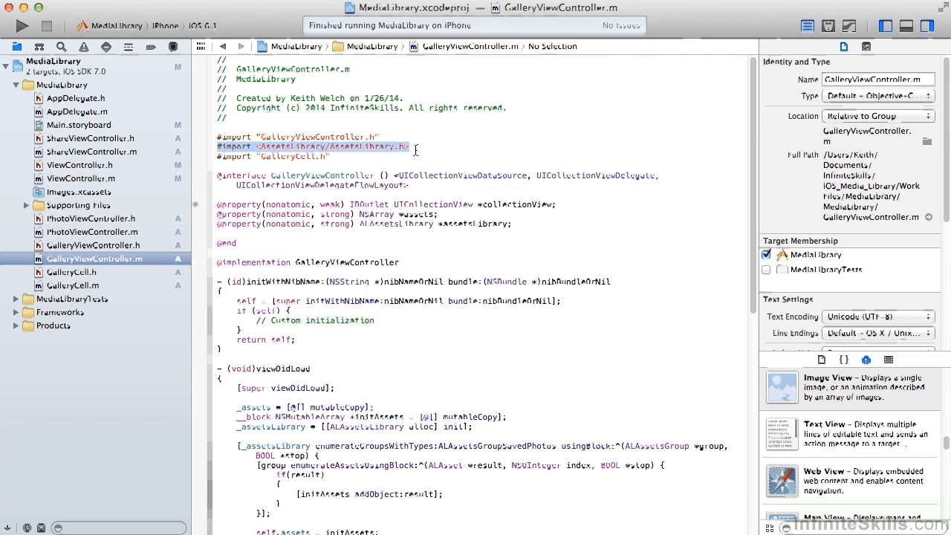
mouse_move(437, 152)
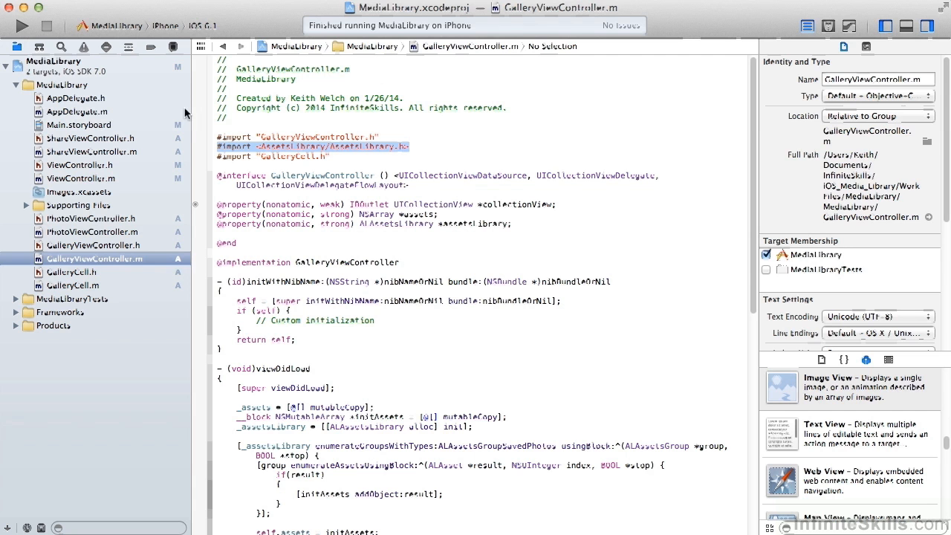
click(53, 61)
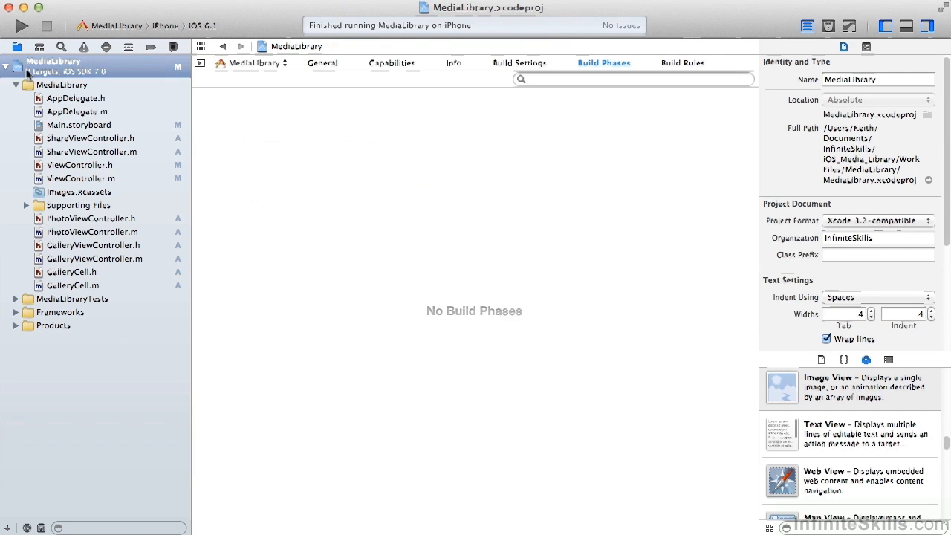
Expand Link Binary With Libraries to see AssetsLibrary.framework, then reopen GalleryViewController.m.
click(604, 63)
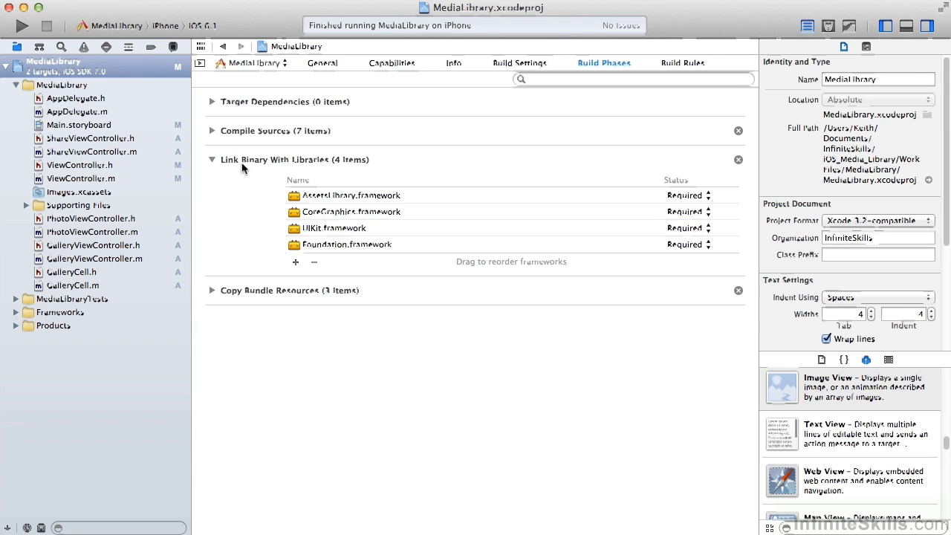
mouse_move(311, 206)
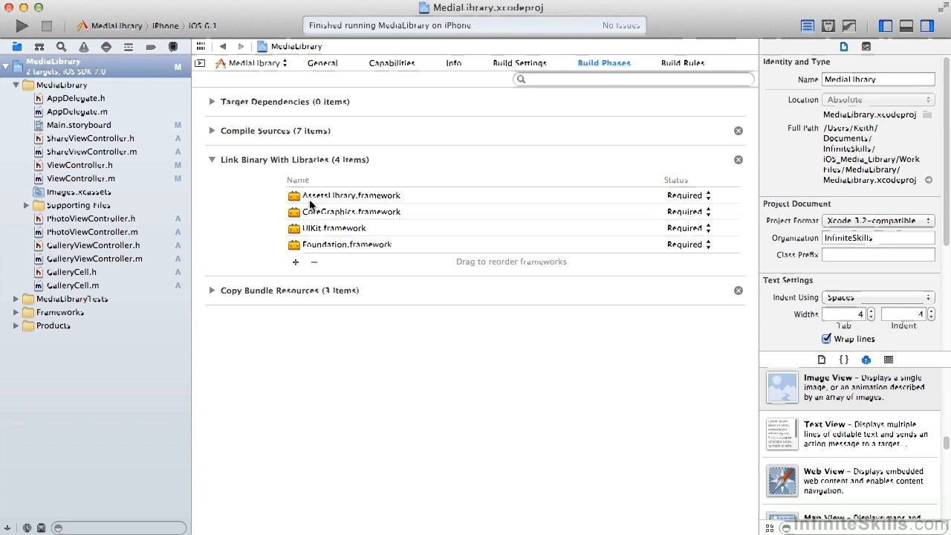
mouse_move(365, 207)
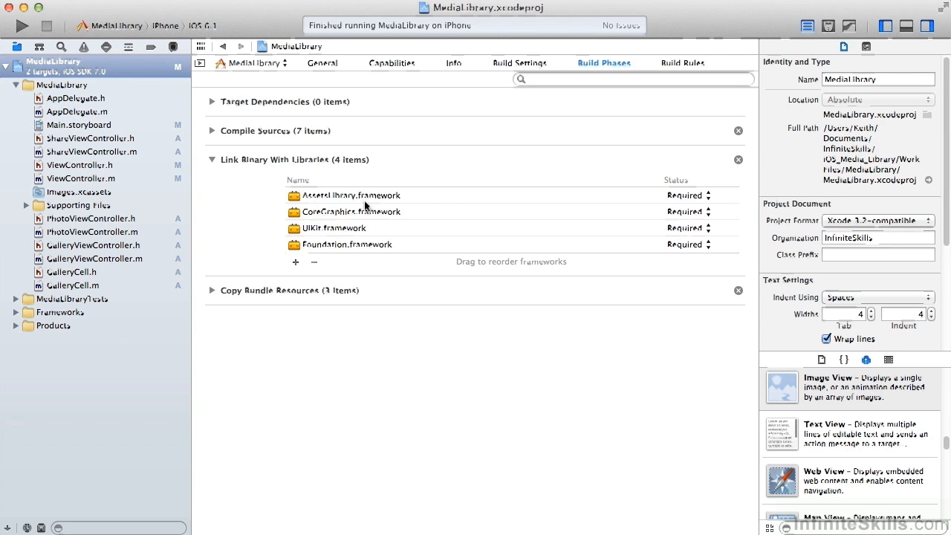
click(94, 259)
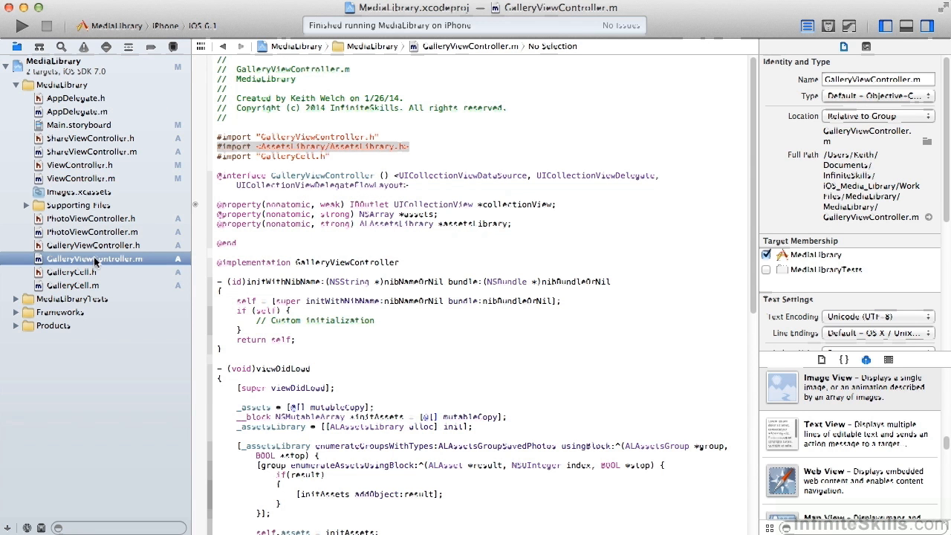
mouse_move(456, 210)
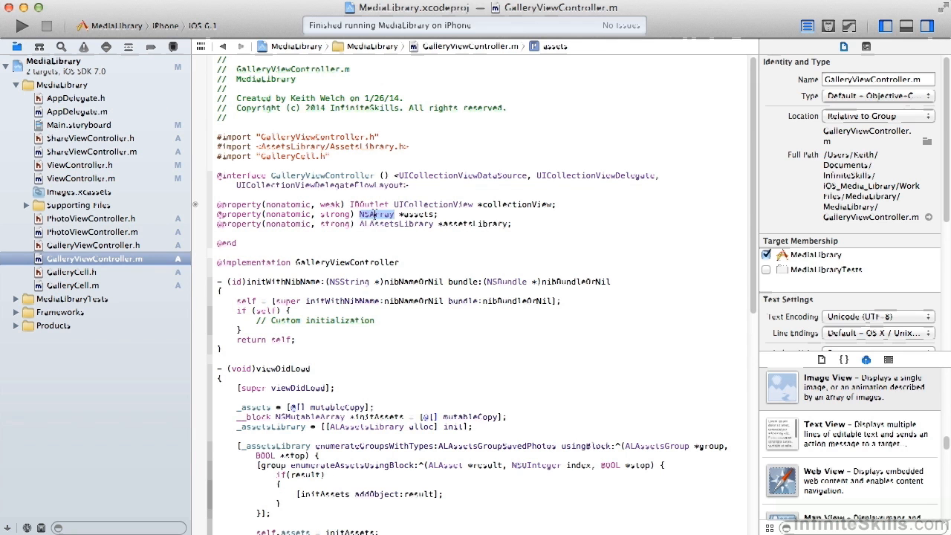
double_click(396, 223)
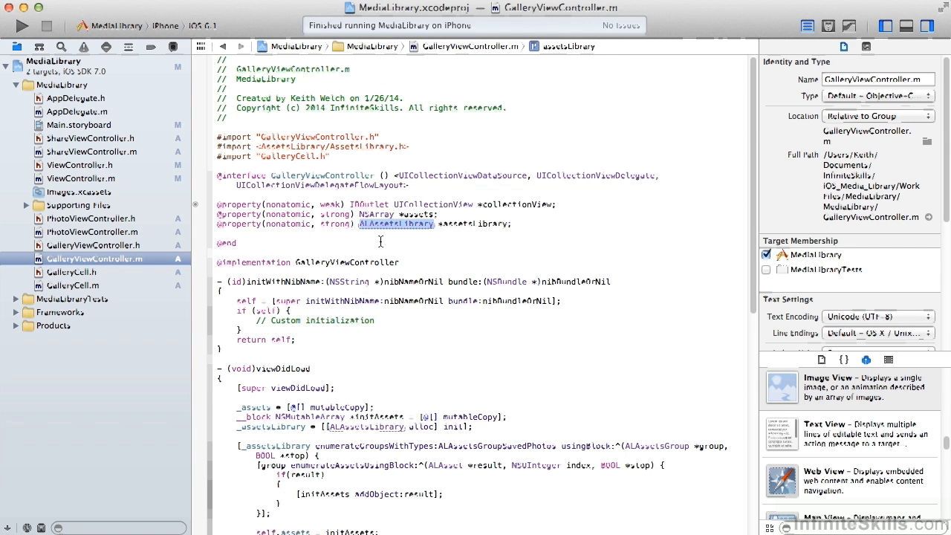
scroll(down, 3)
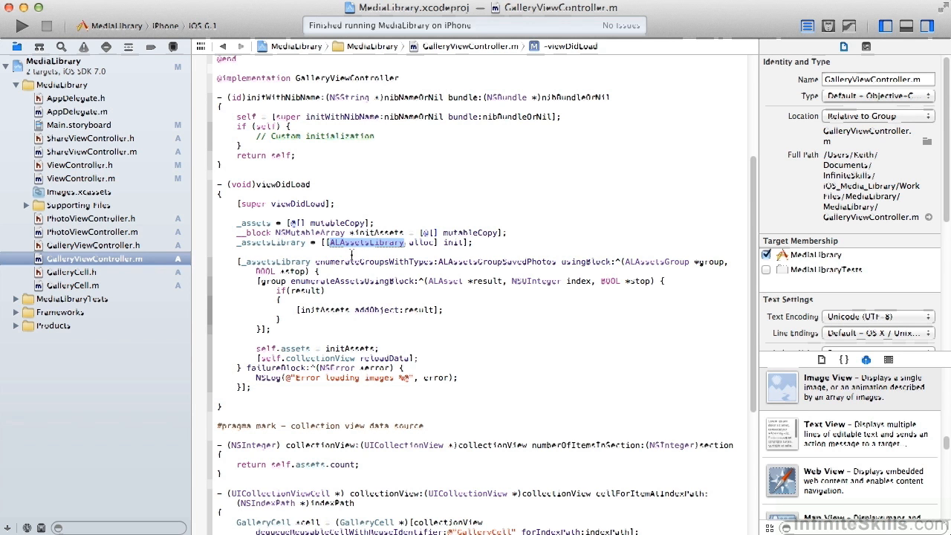
double_click(375, 260)
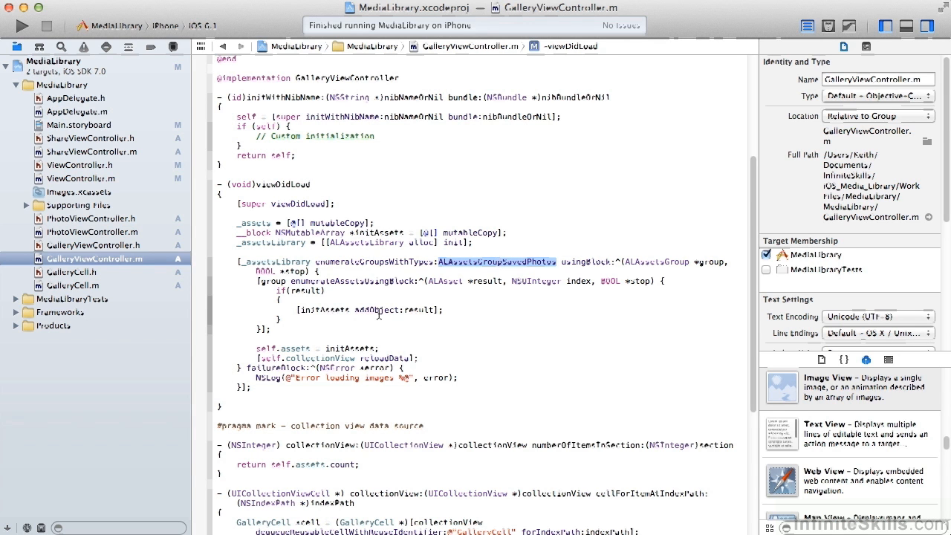
double_click(377, 310)
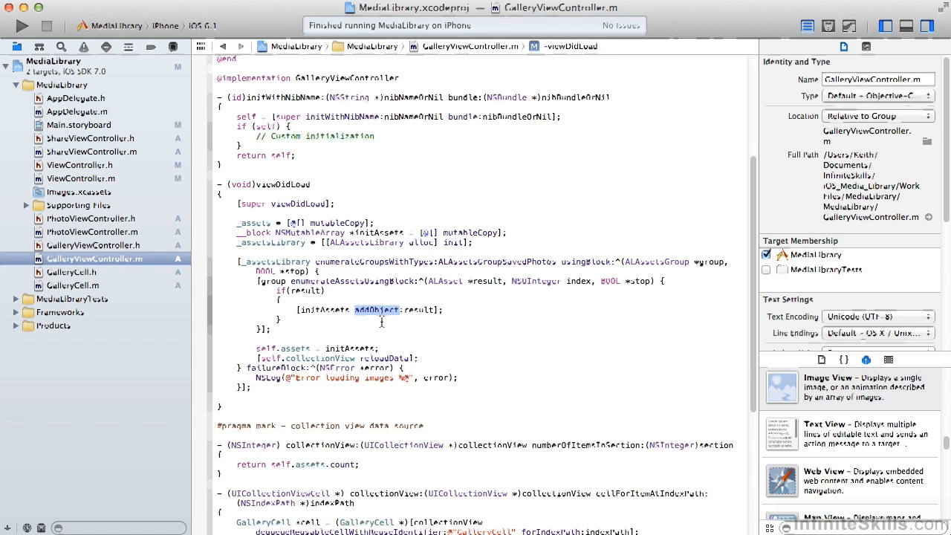
double_click(294, 349)
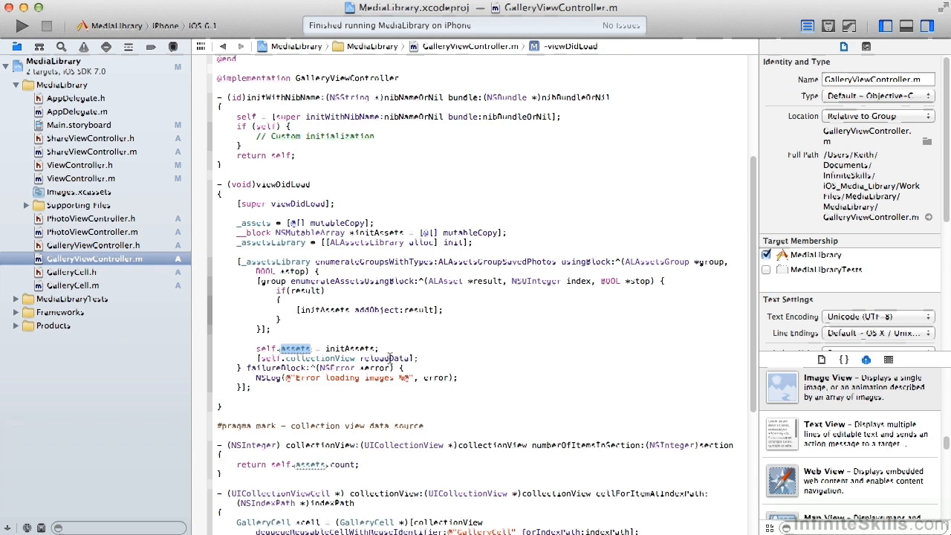
double_click(385, 358)
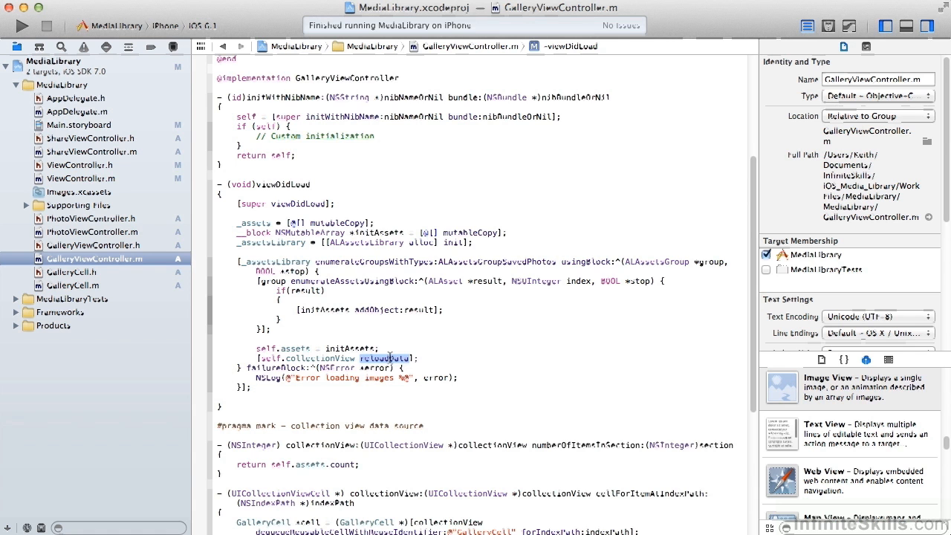
Scroll to the data source methods and highlight the dequeue call, ALAsset type and asset assignment.
scroll(down, 3)
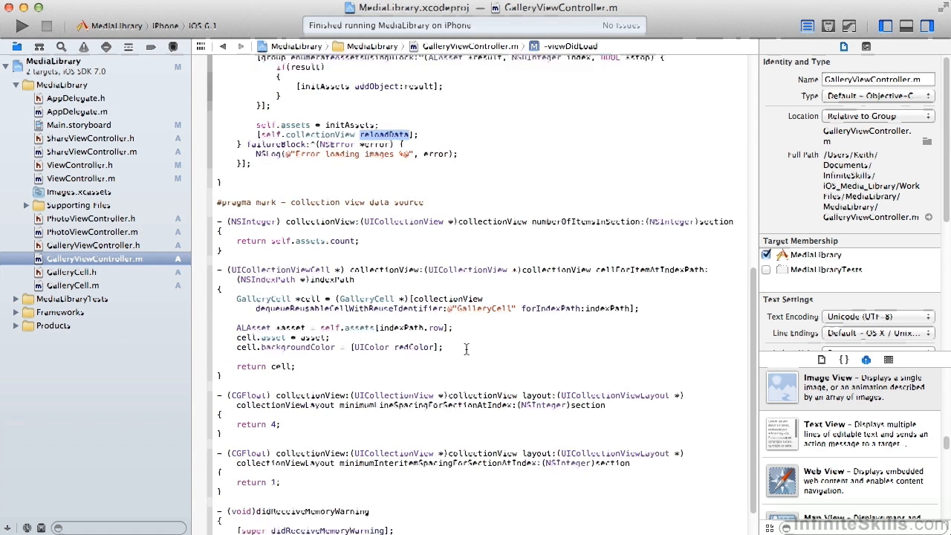
scroll(down, 3)
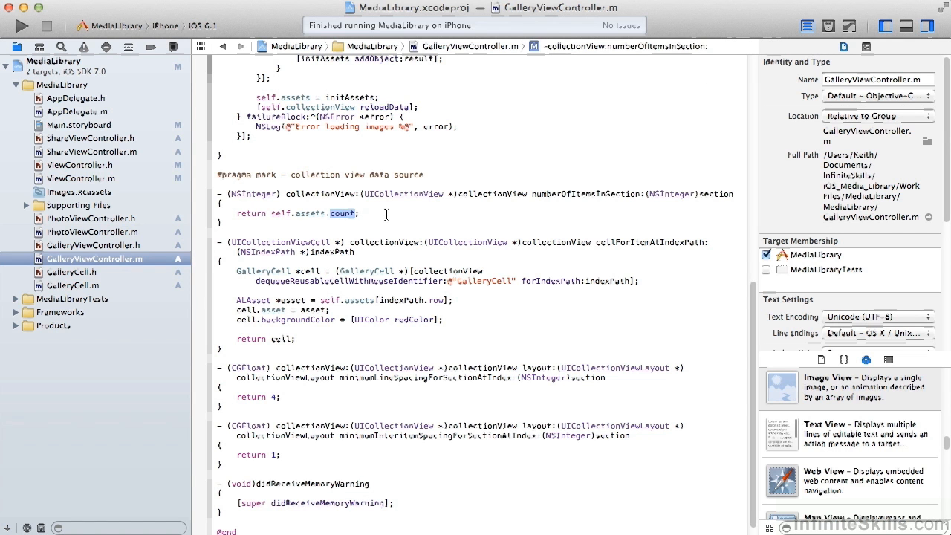
scroll(up, 3)
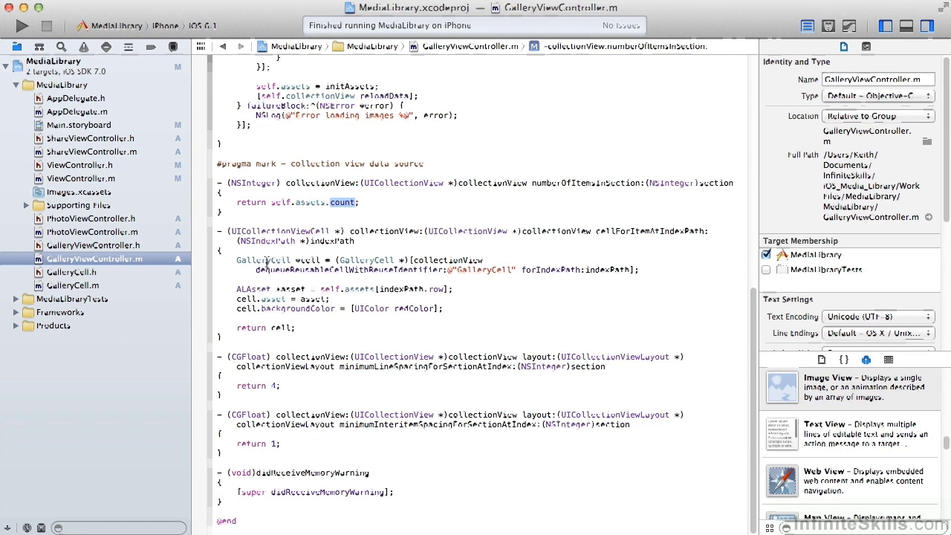
double_click(265, 260)
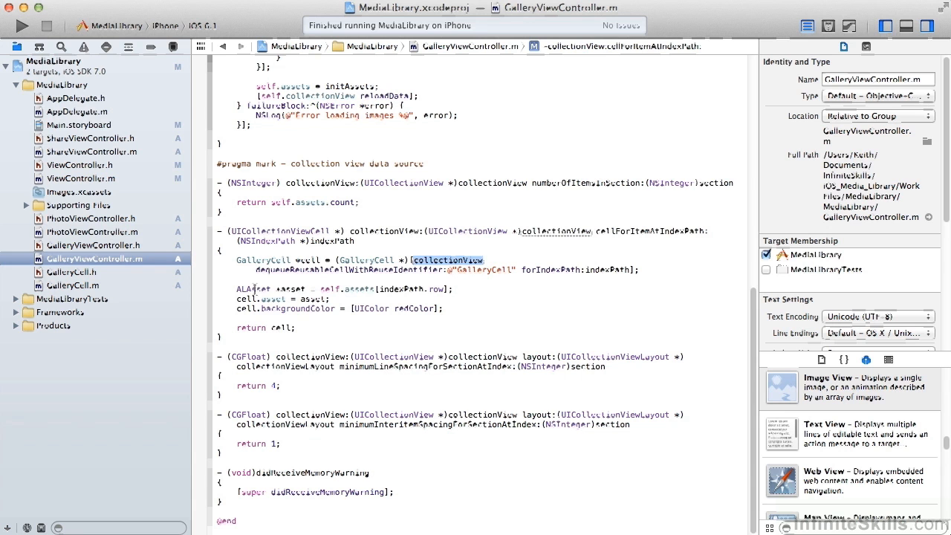
double_click(253, 290)
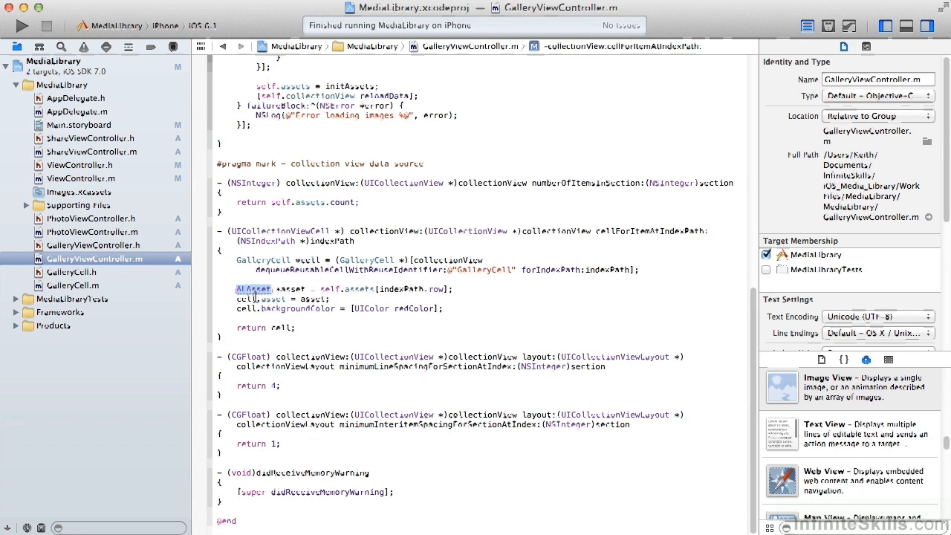
double_click(272, 298)
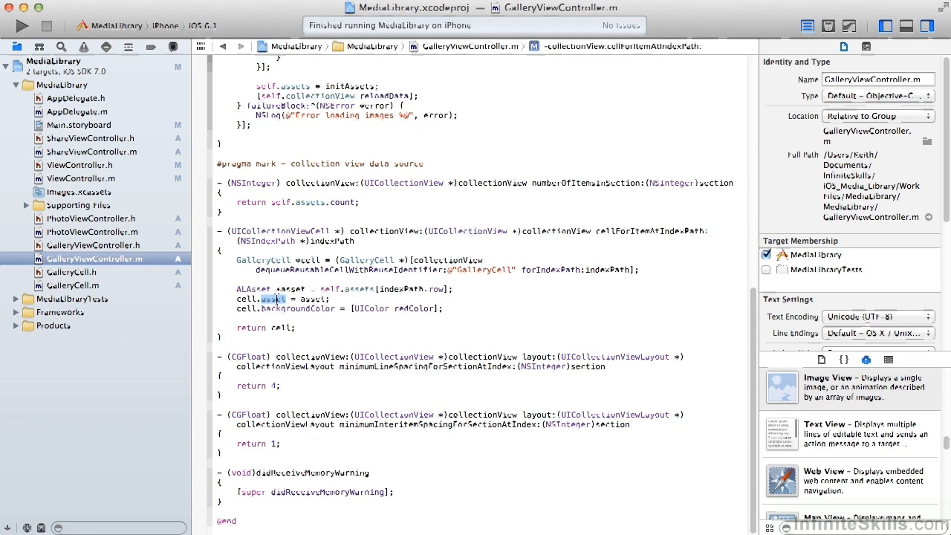
Highlight the returned cell, the line spacing value 4 and interitem spacing value 1.
double_click(297, 309)
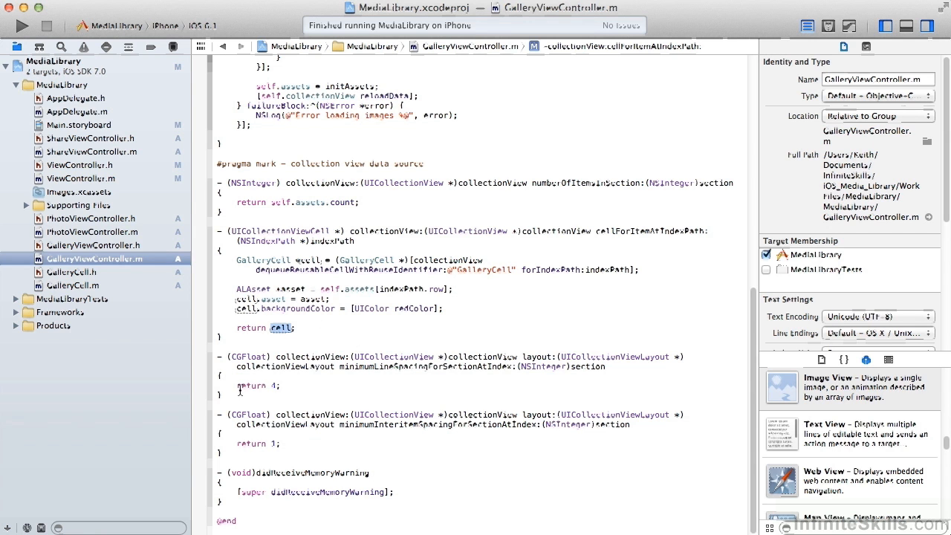
double_click(252, 386)
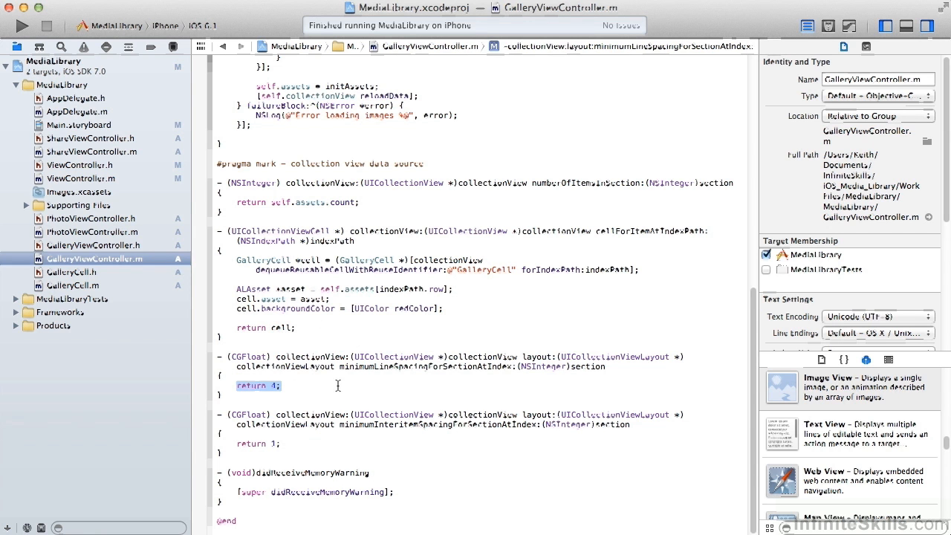
double_click(256, 444)
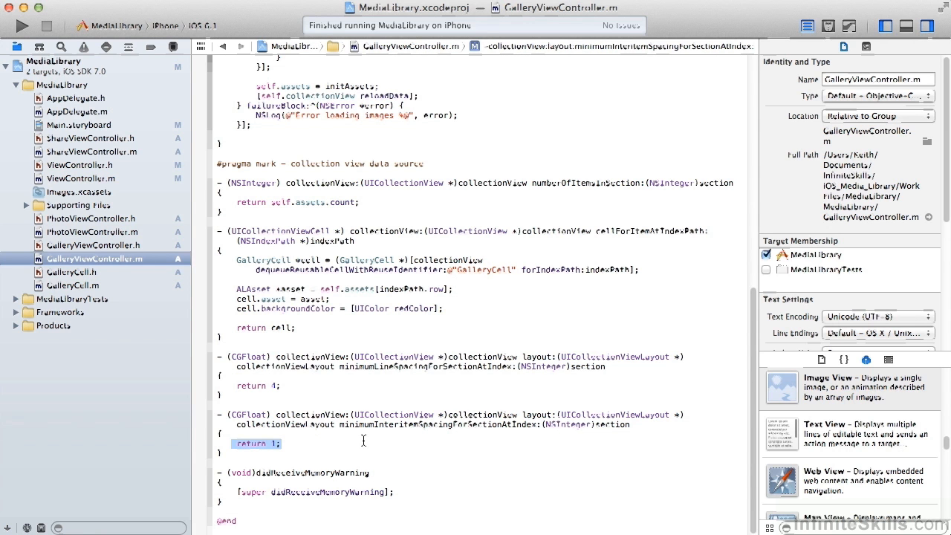
mouse_move(232, 46)
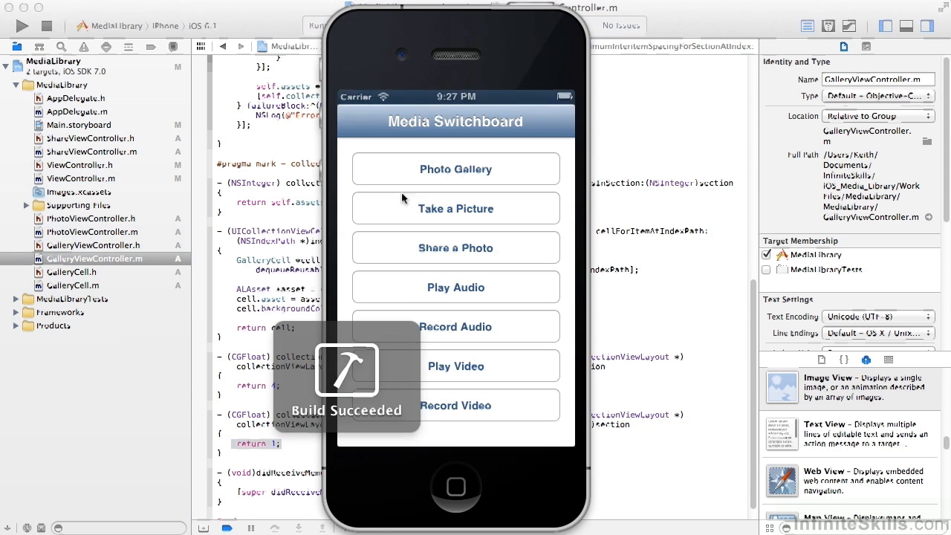
Open Photo Gallery, go back to Media Switchboard, reopen the gallery, then stop the app.
click(455, 168)
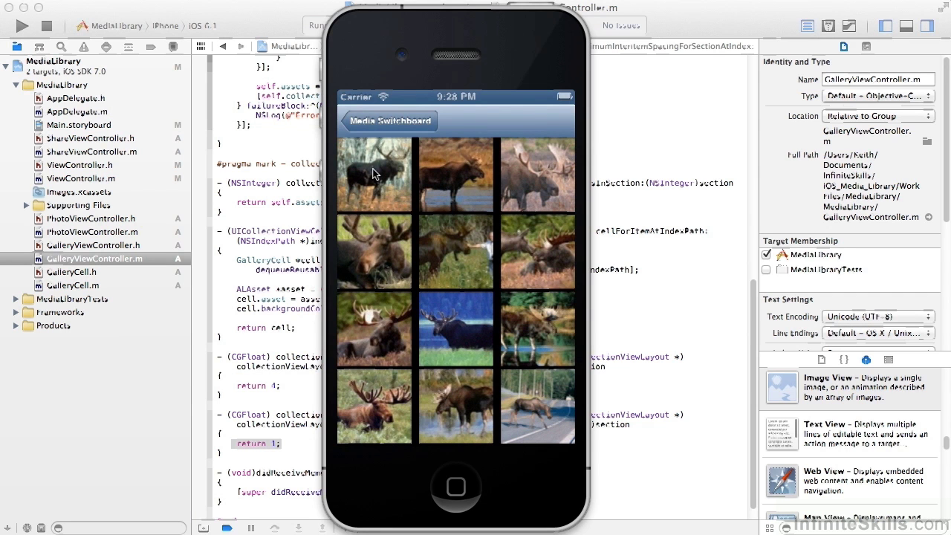
mouse_move(515, 169)
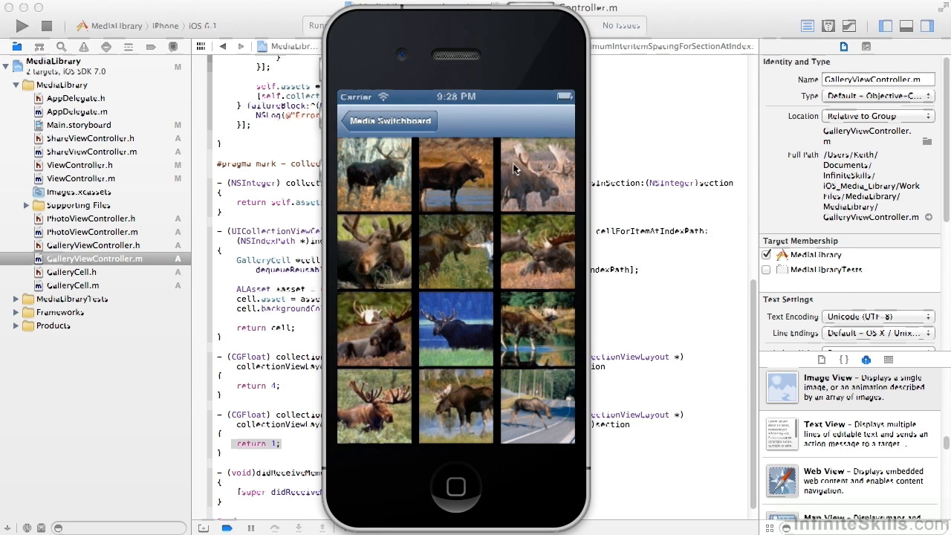
mouse_move(399, 375)
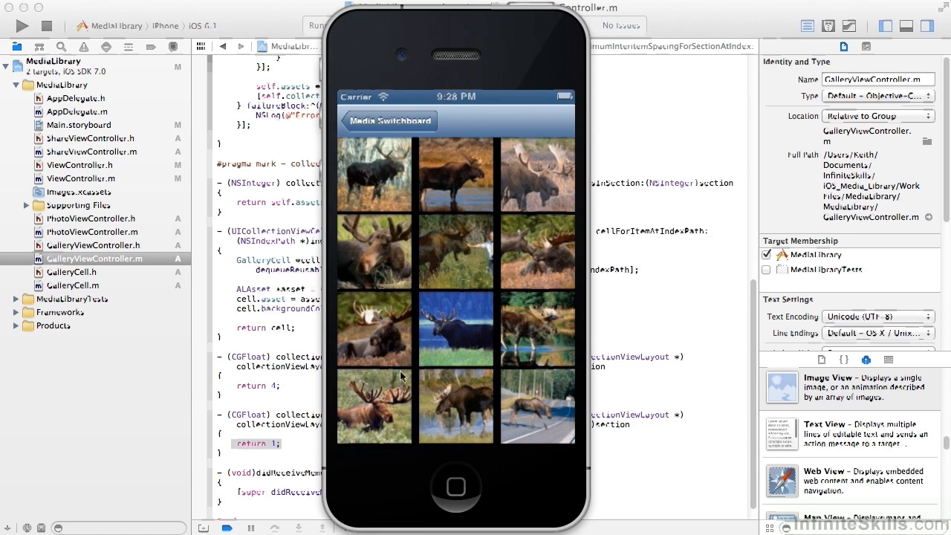
mouse_move(444, 148)
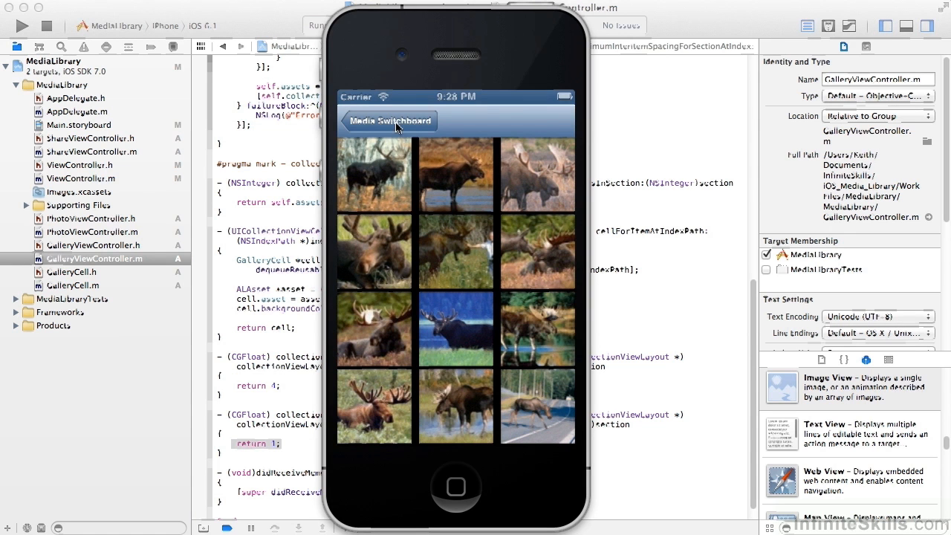
click(388, 121)
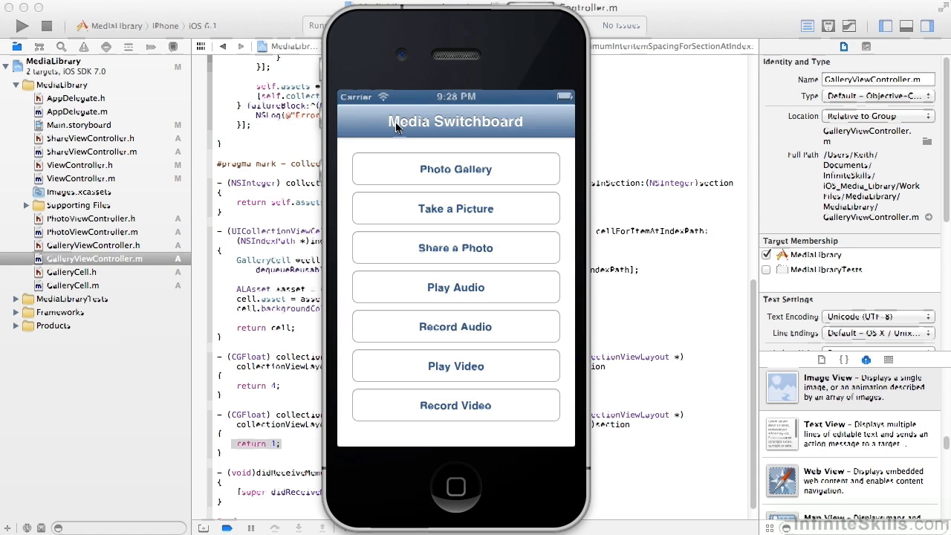
click(456, 169)
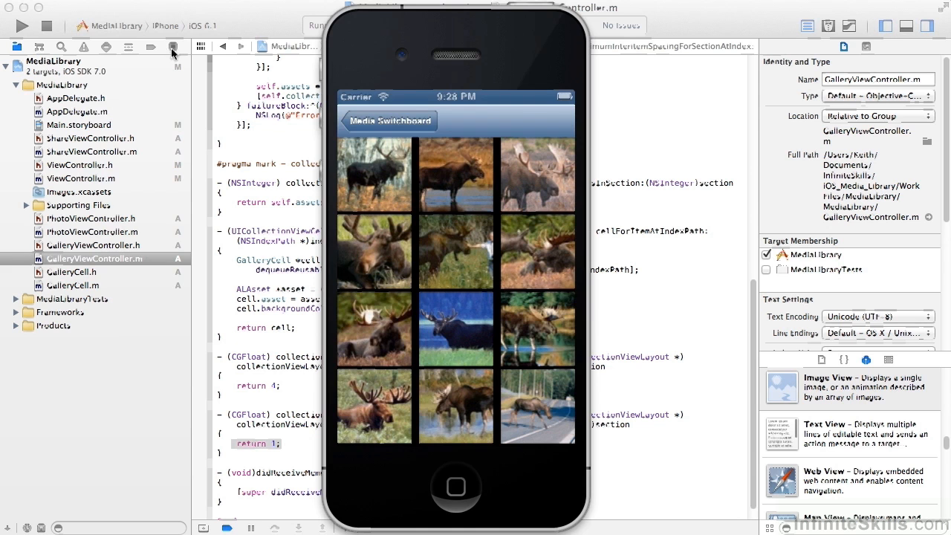
click(48, 25)
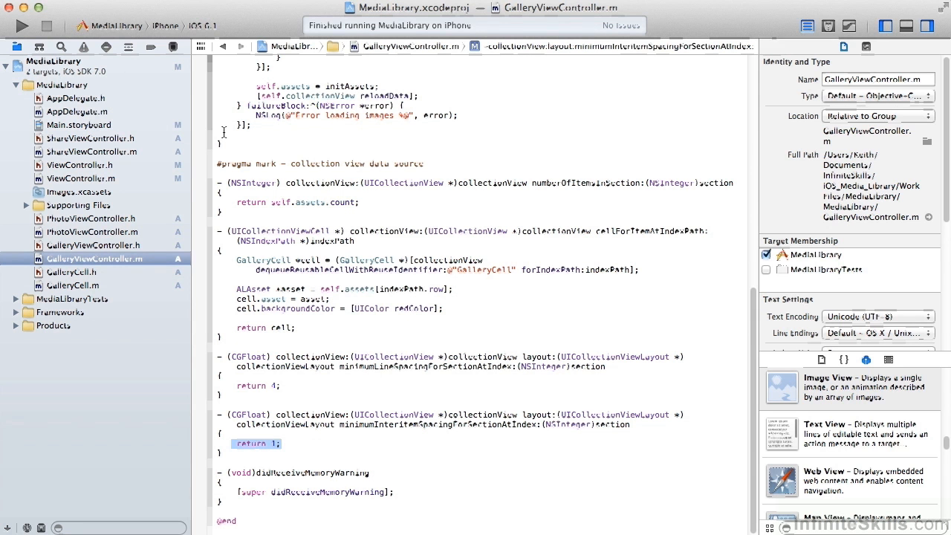